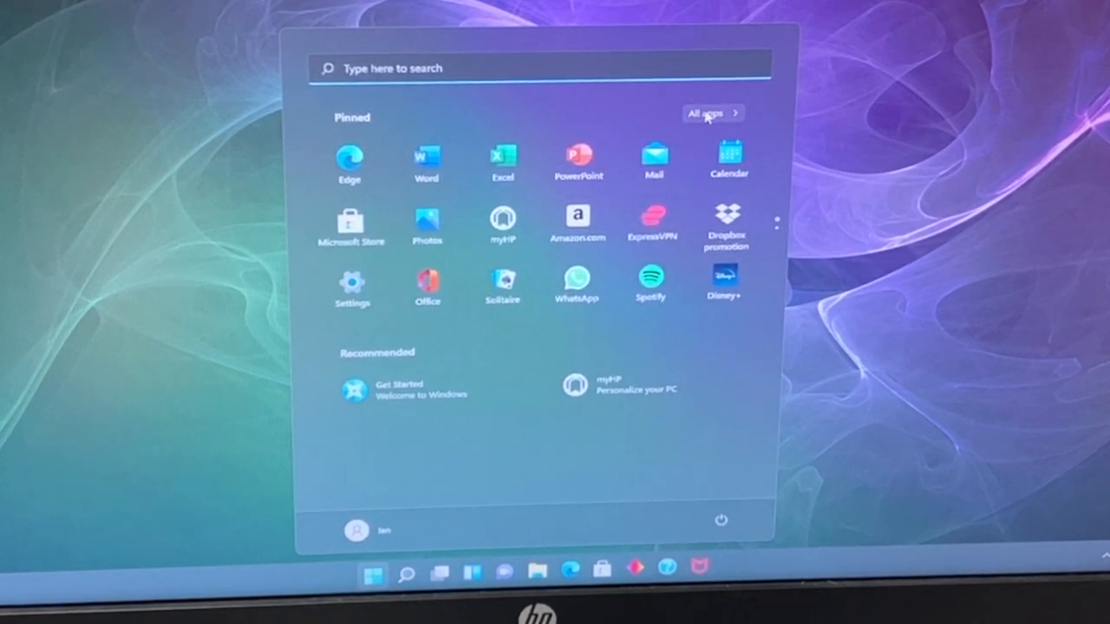
- Show All apps in the Start menu and scroll the alphabetical list down to W
left_click(706, 113)
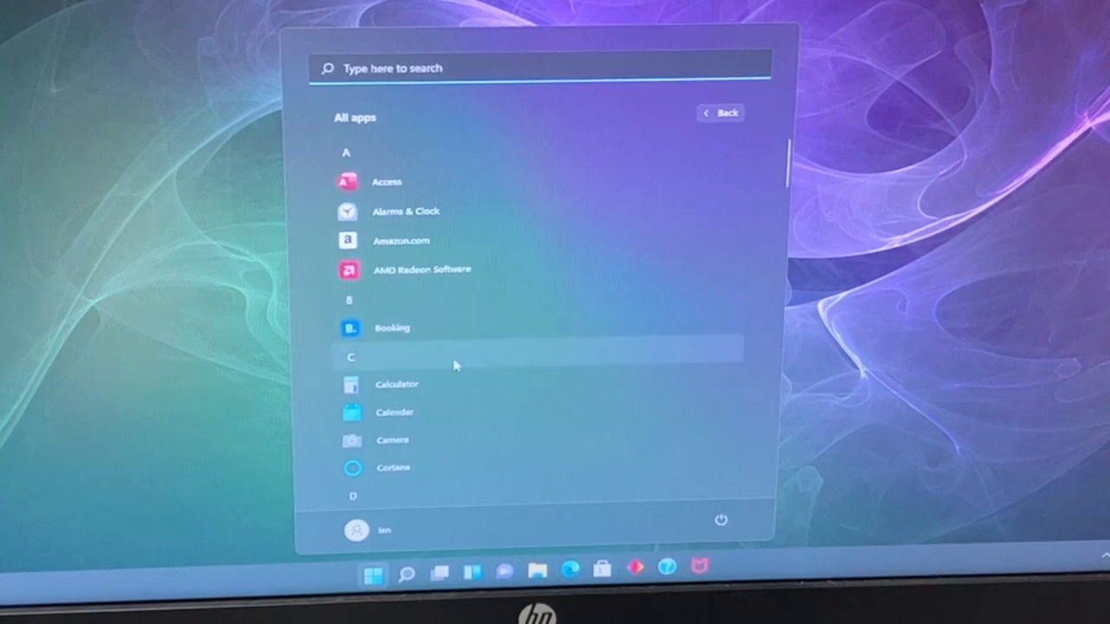
scroll("down", 3)
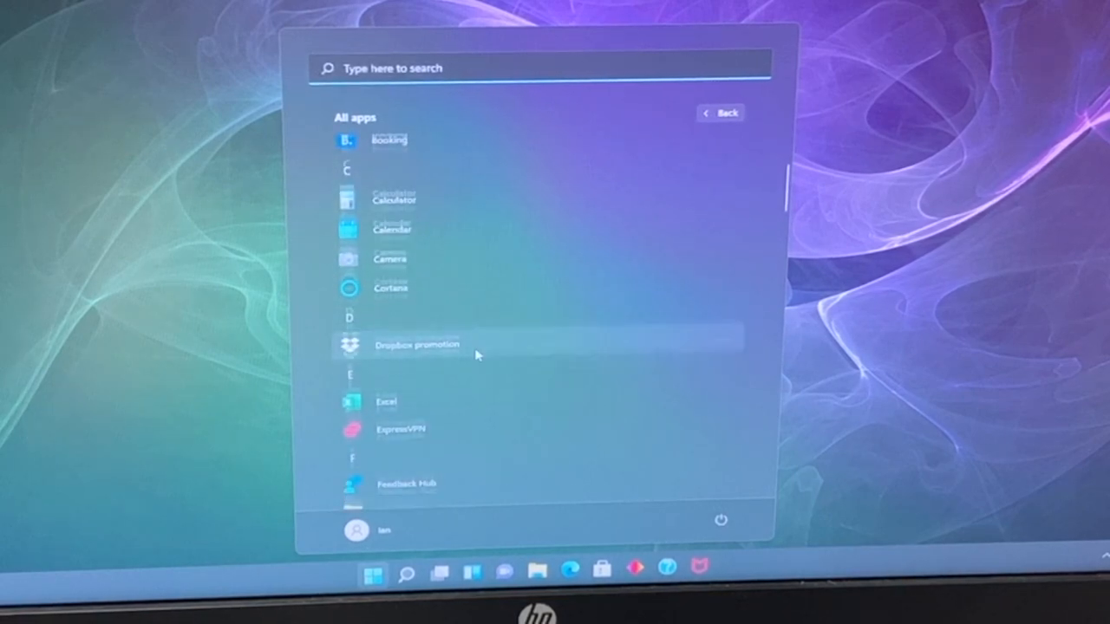
scroll("down", 3)
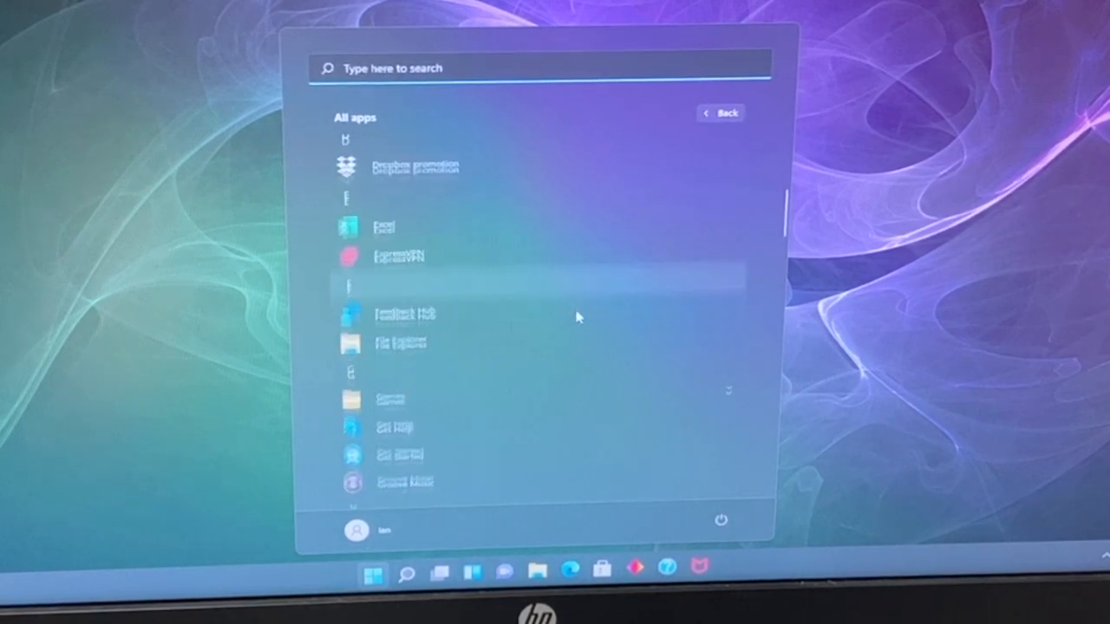
scroll("down", 3)
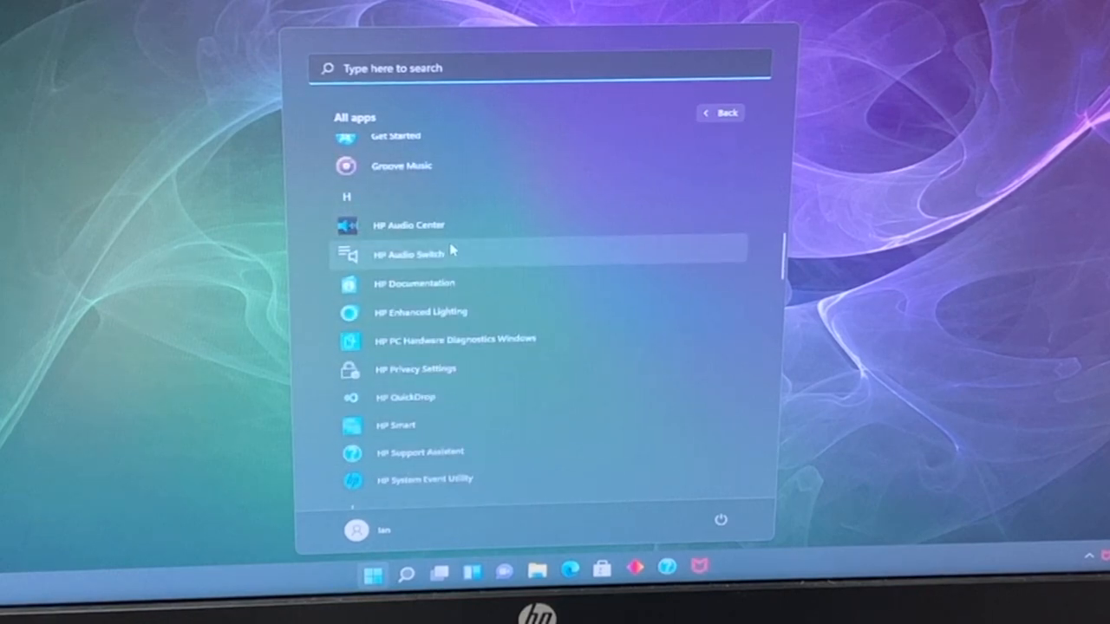
scroll("down", 3)
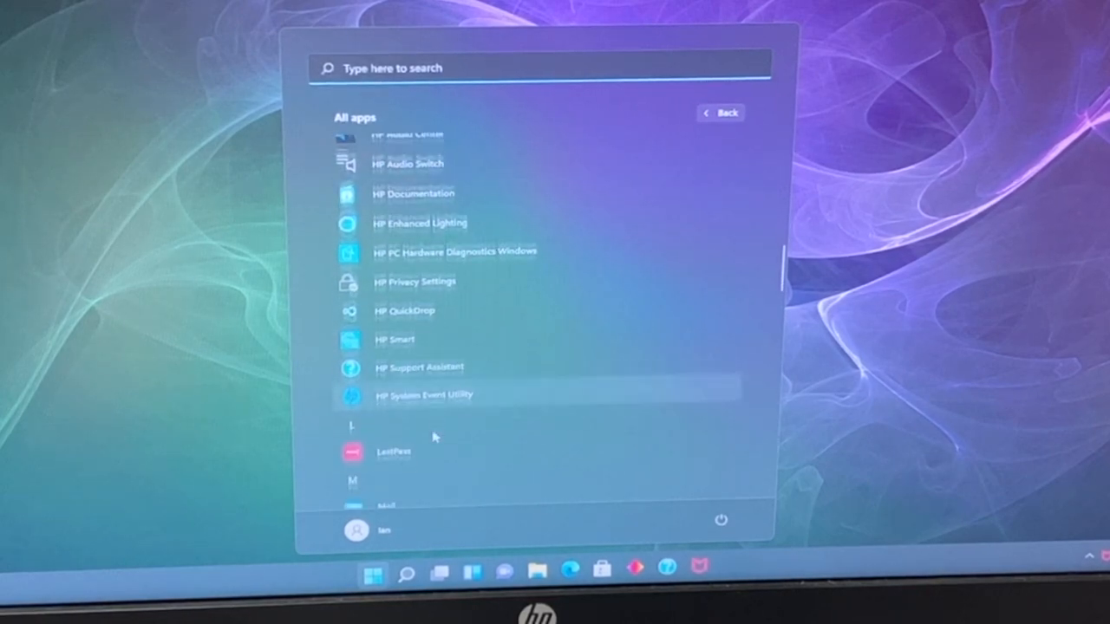
scroll("down", 3)
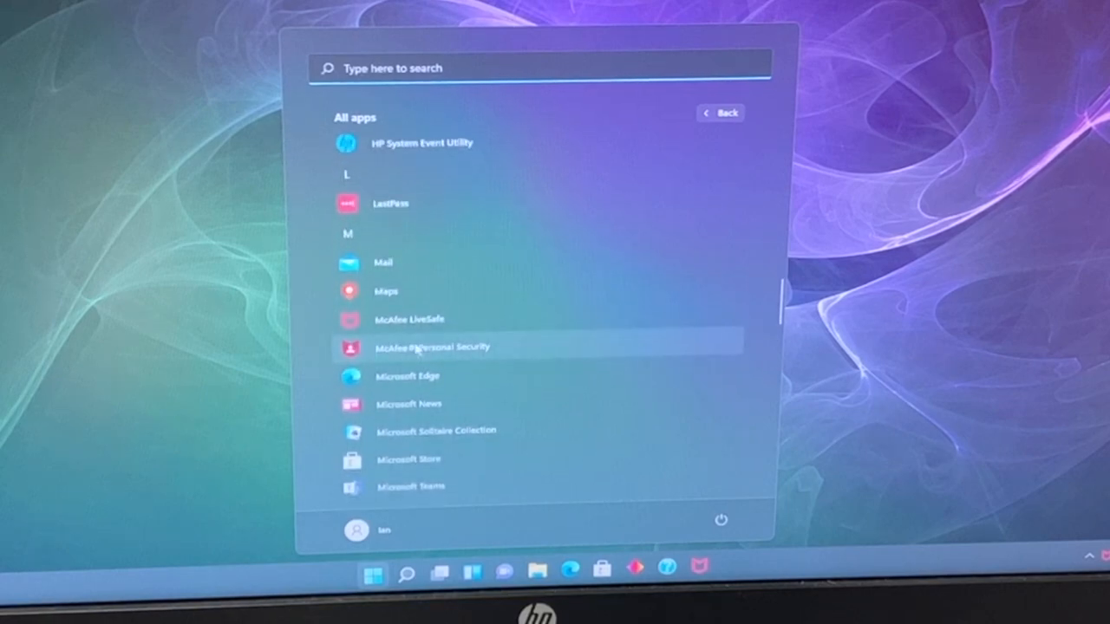
scroll("down", 3)
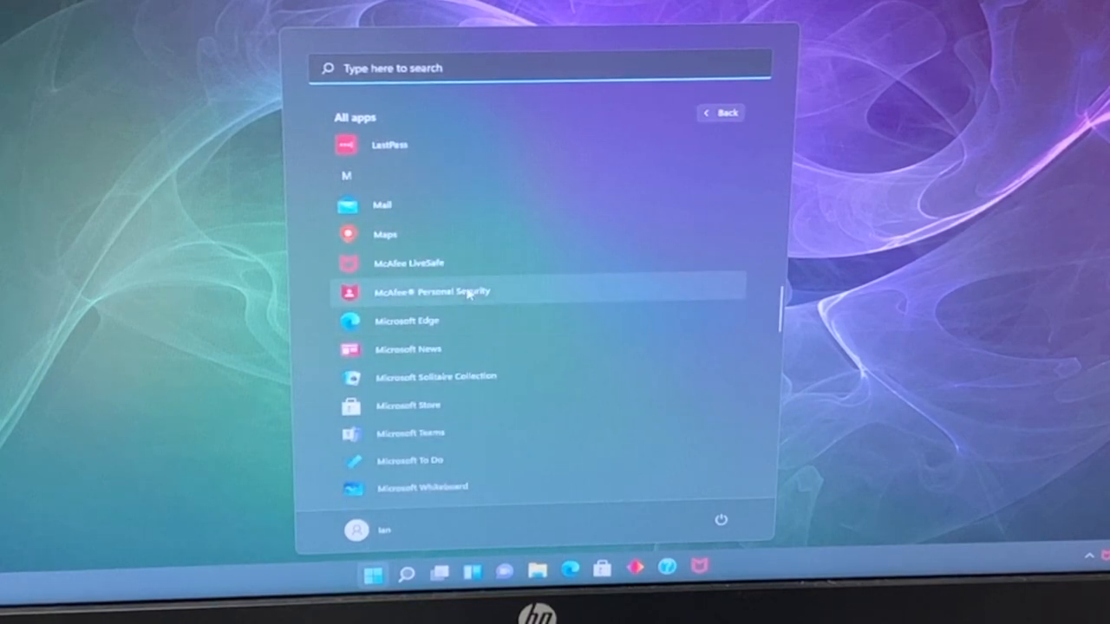
scroll("down", 3)
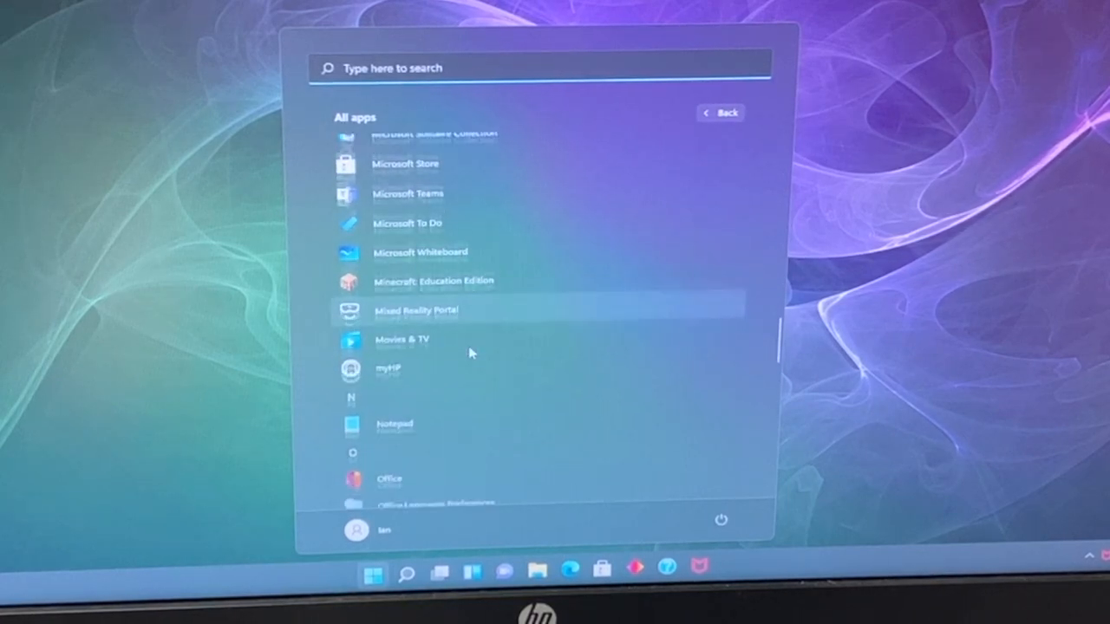
scroll("down", 3)
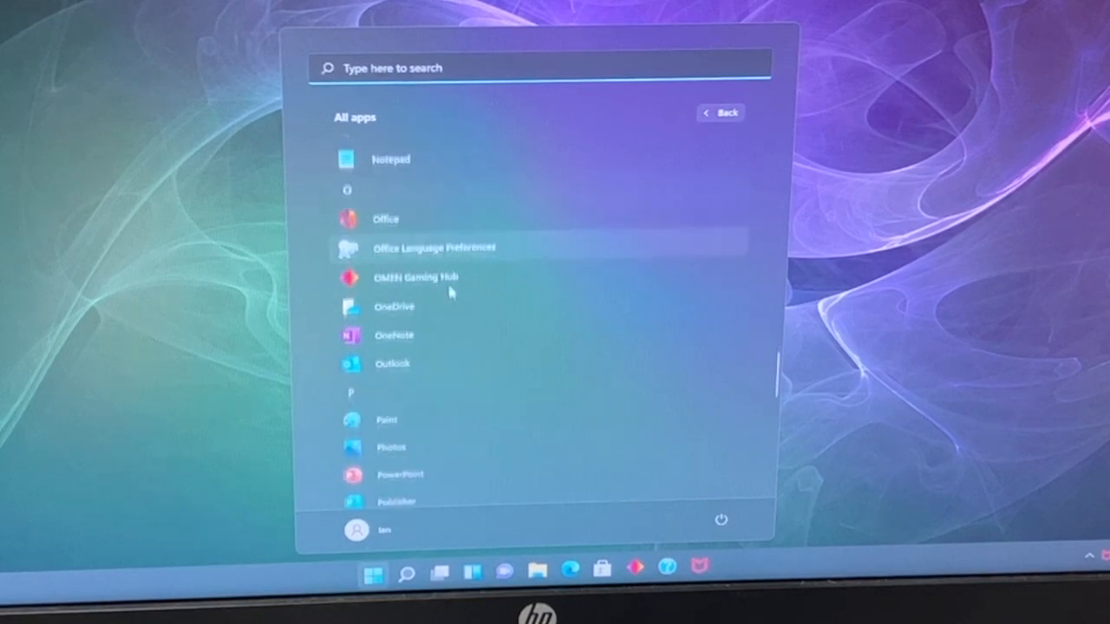
scroll("down", 3)
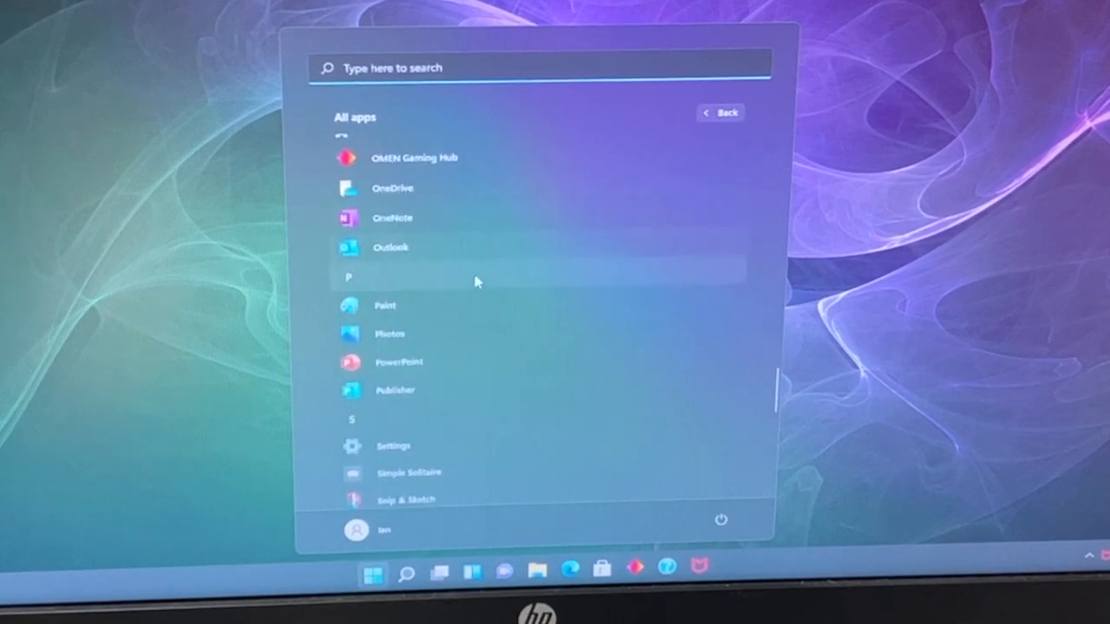
scroll("down", 3)
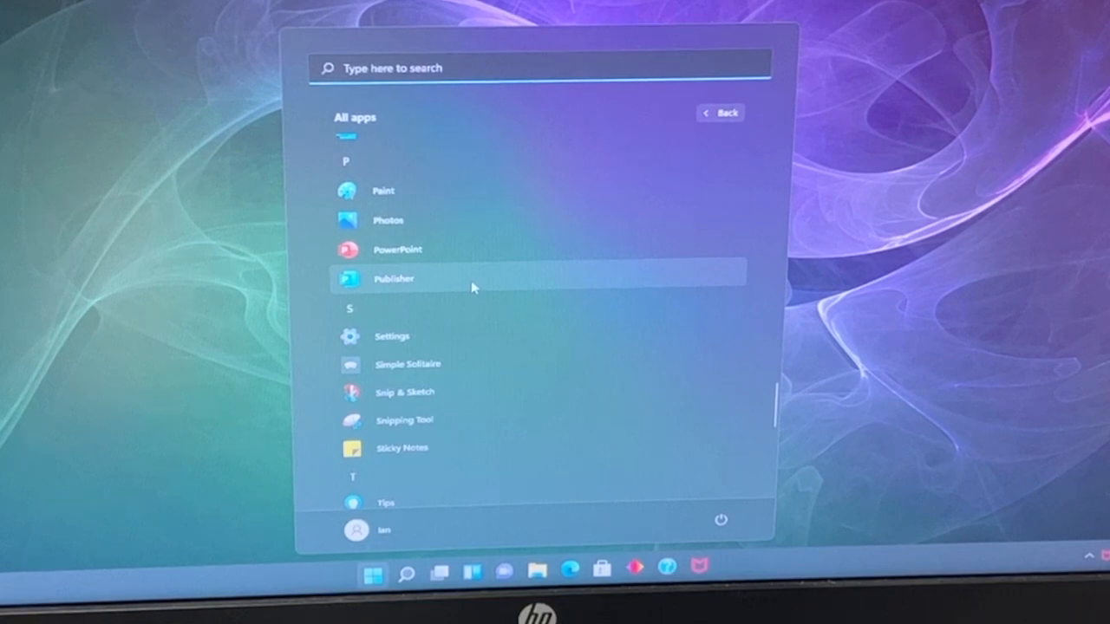
scroll("down", 3)
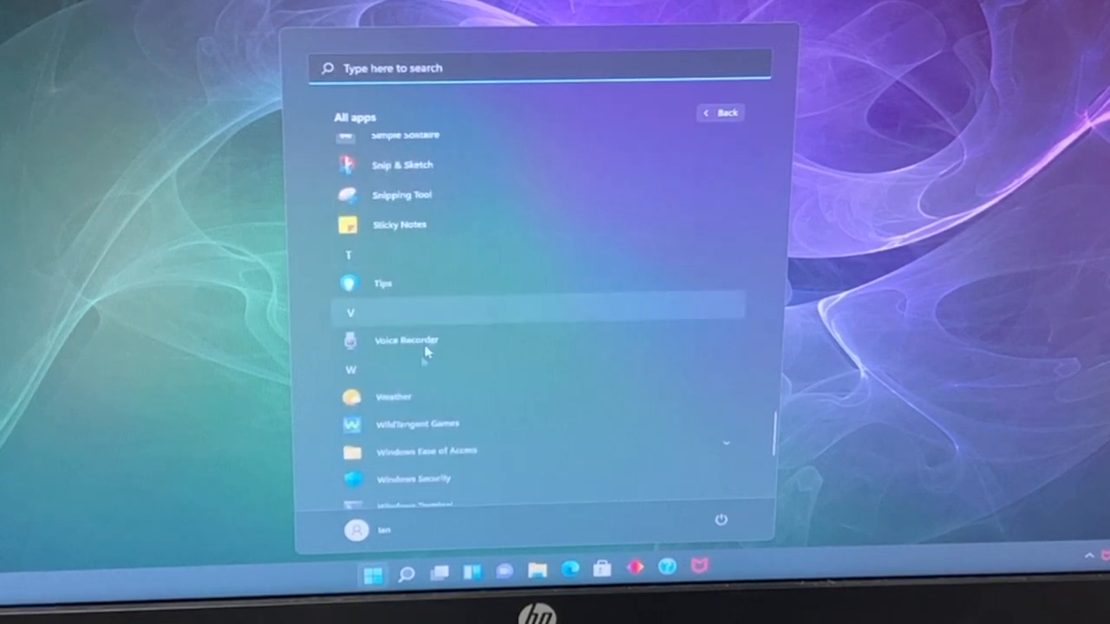
scroll("down", 3)
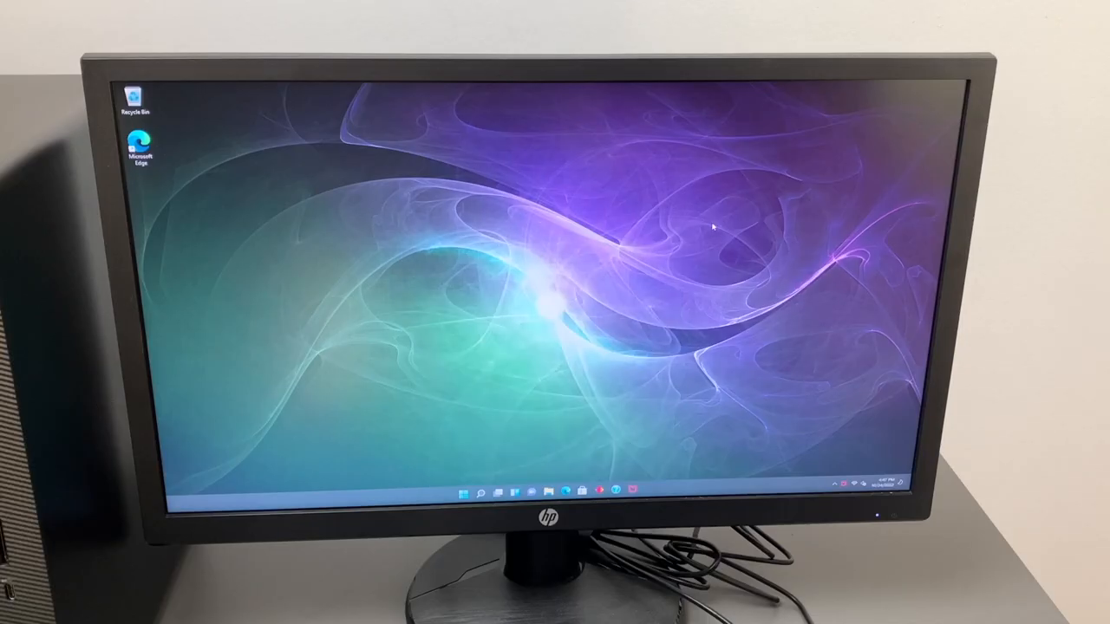
- Open Windows search from the taskbar and enter 'wind'
left_click(477, 492)
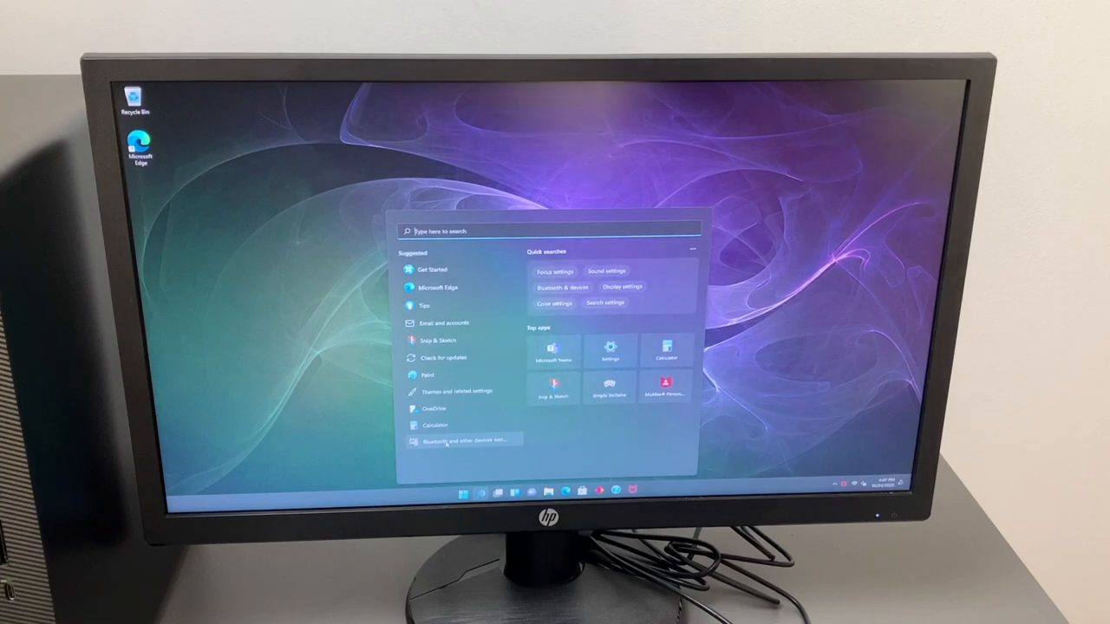
type("wind")
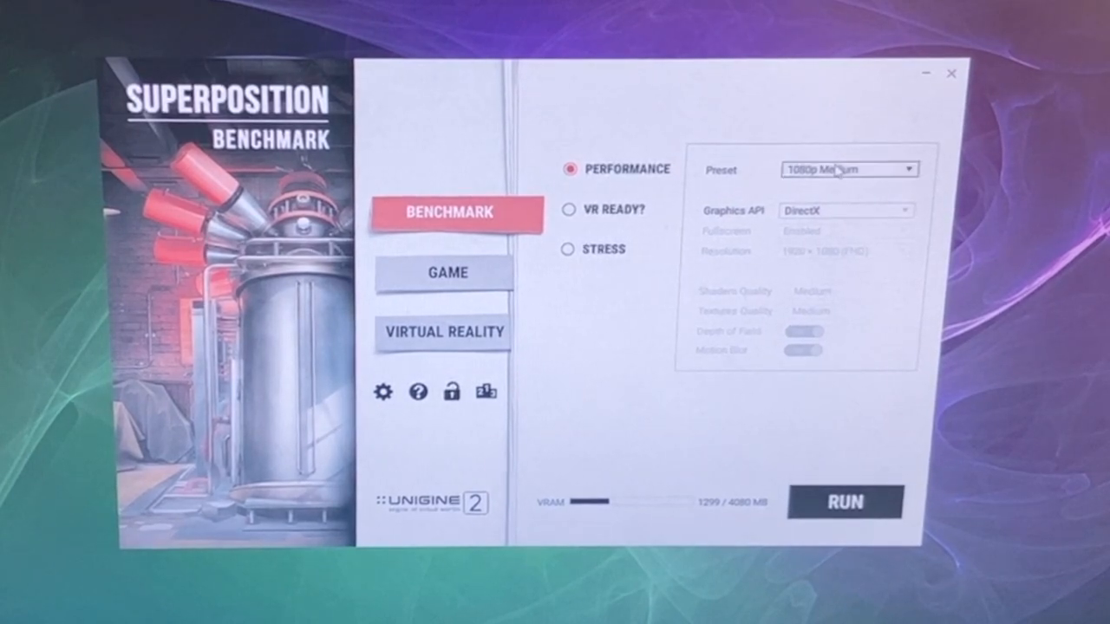
- Run the Superposition benchmark with the 1080p High preset and DirectX API
left_click(848, 169)
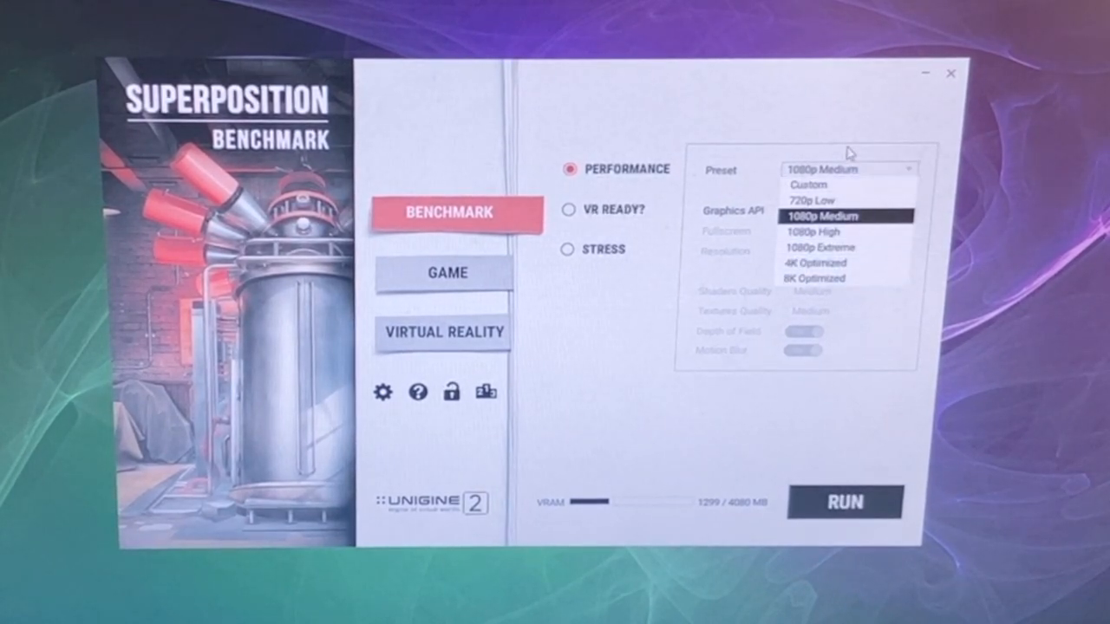
left_click(811, 232)
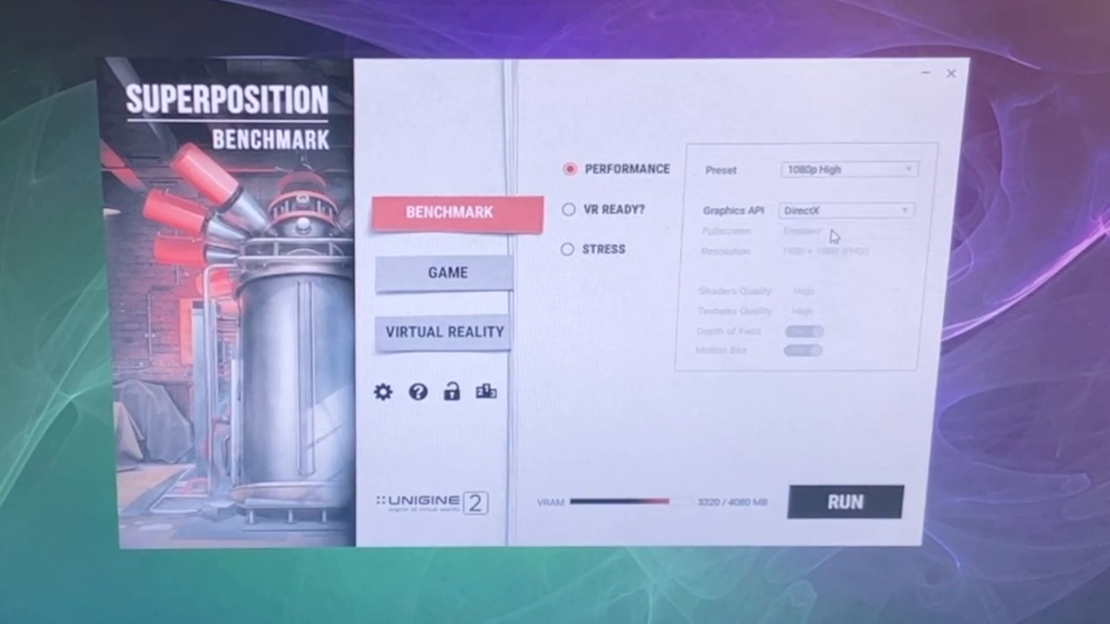
left_click(845, 211)
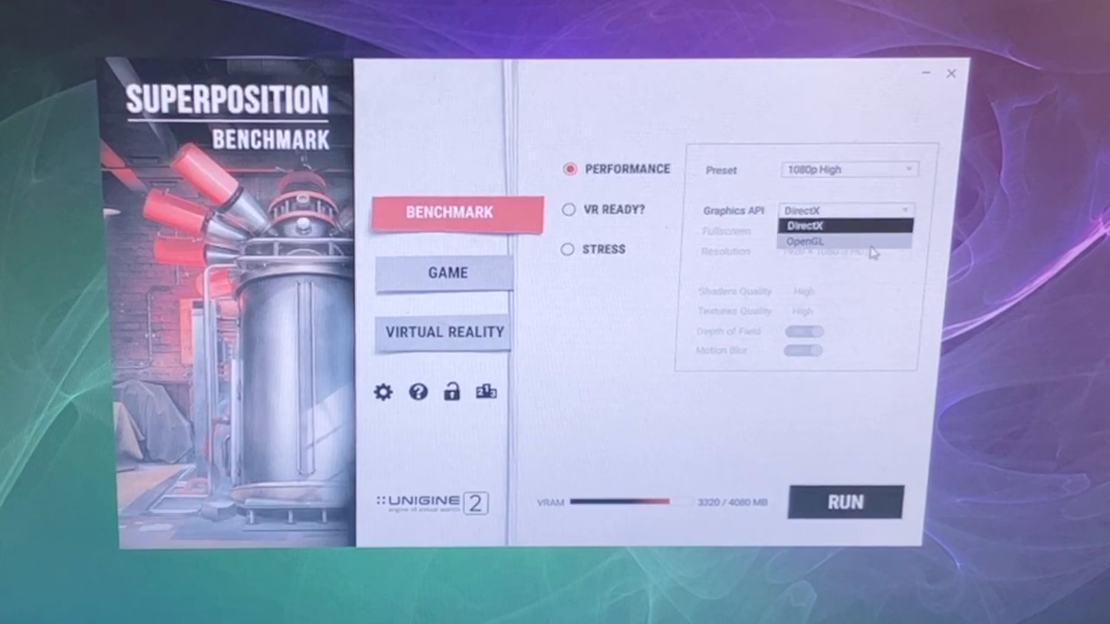
left_click(800, 226)
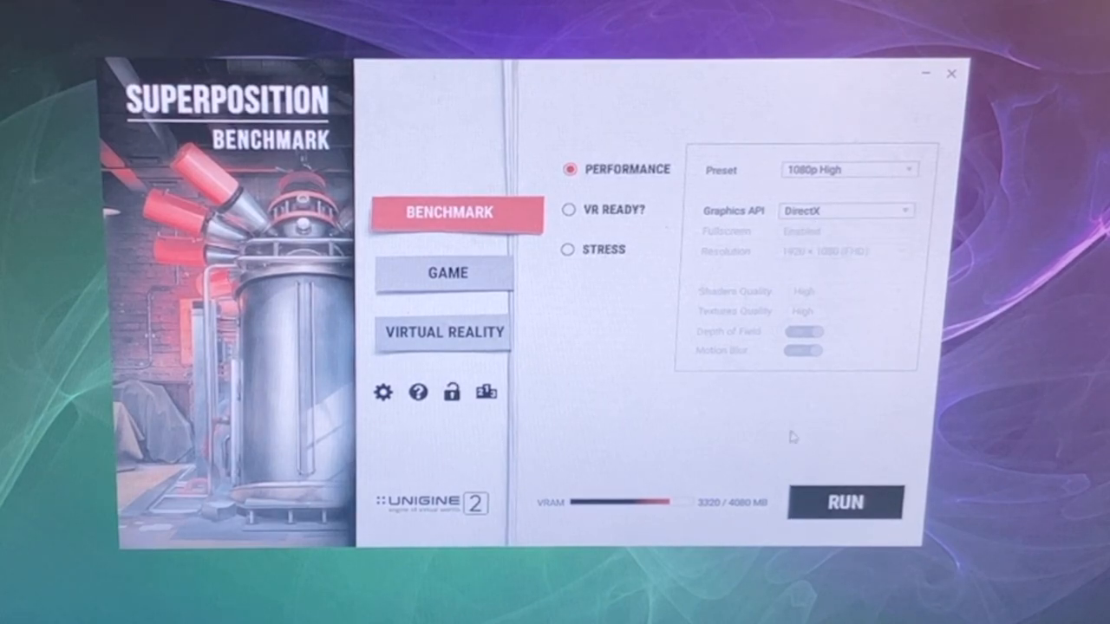
left_click(844, 502)
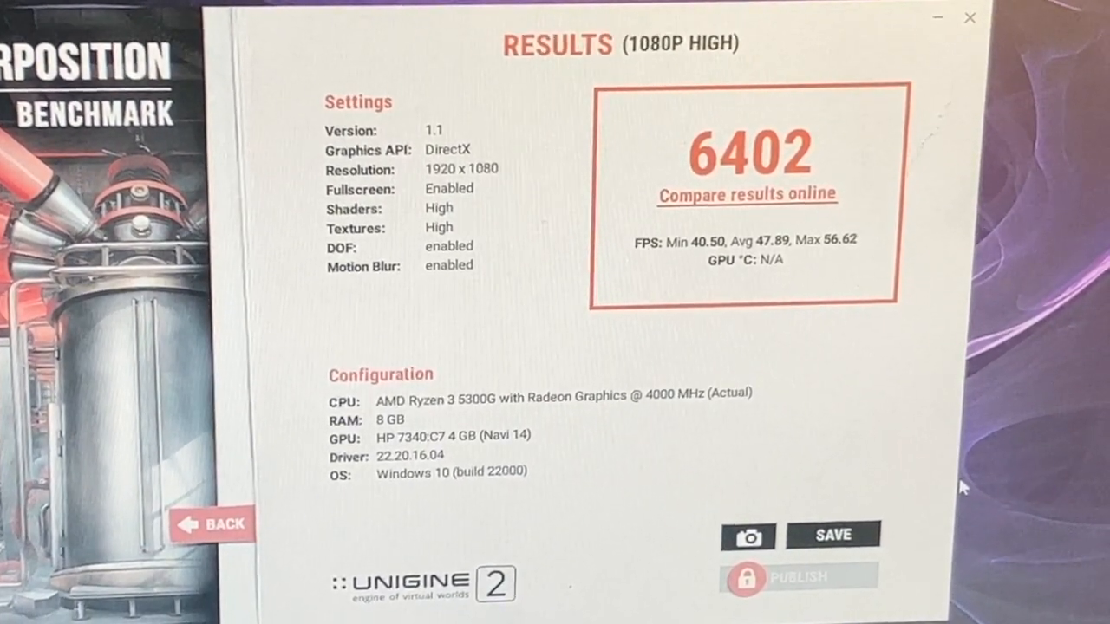
- Open the online comparison for the 6402 score and browse the hardware leaderboard
left_click(747, 195)
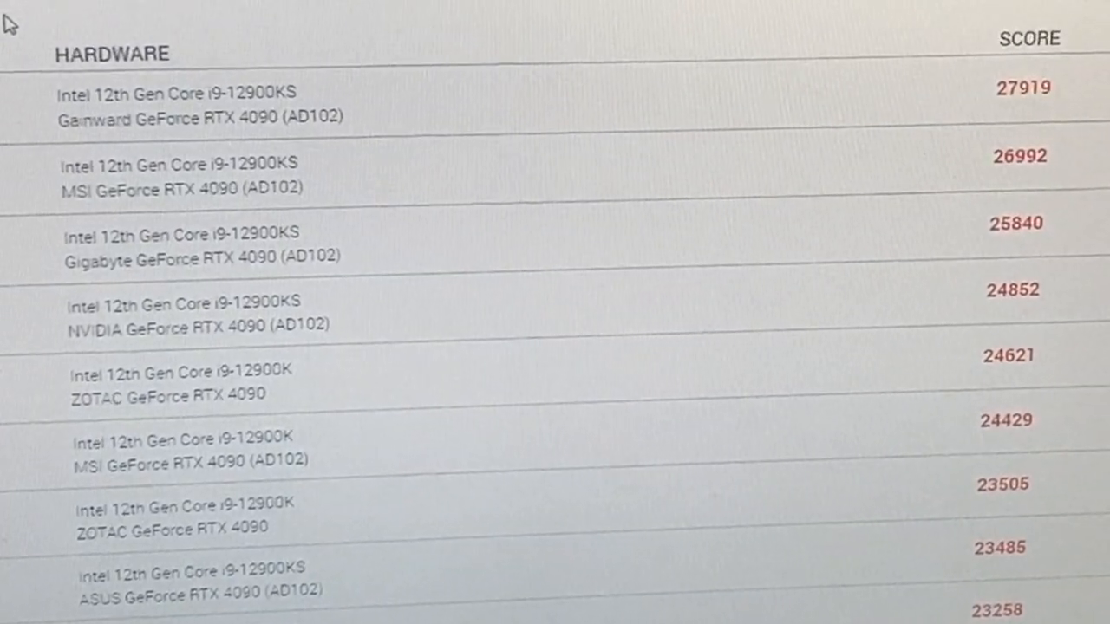
left_click_drag(130, 187, 946, 177)
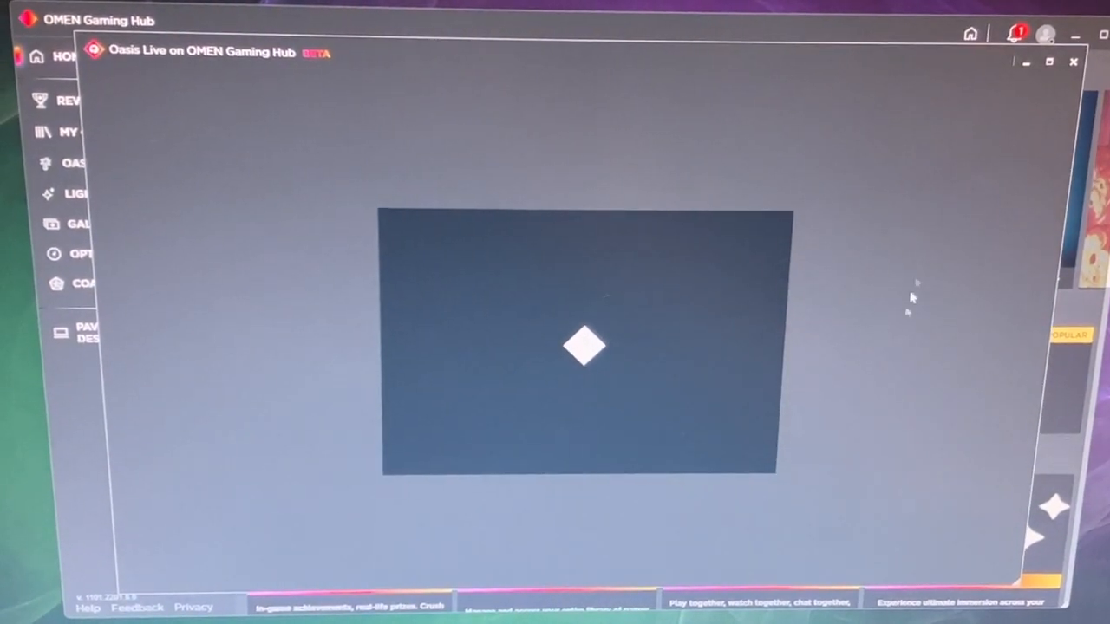
- Close the Oasis Live window and scroll down the OMEN Gaming Hub page
left_click(1073, 62)
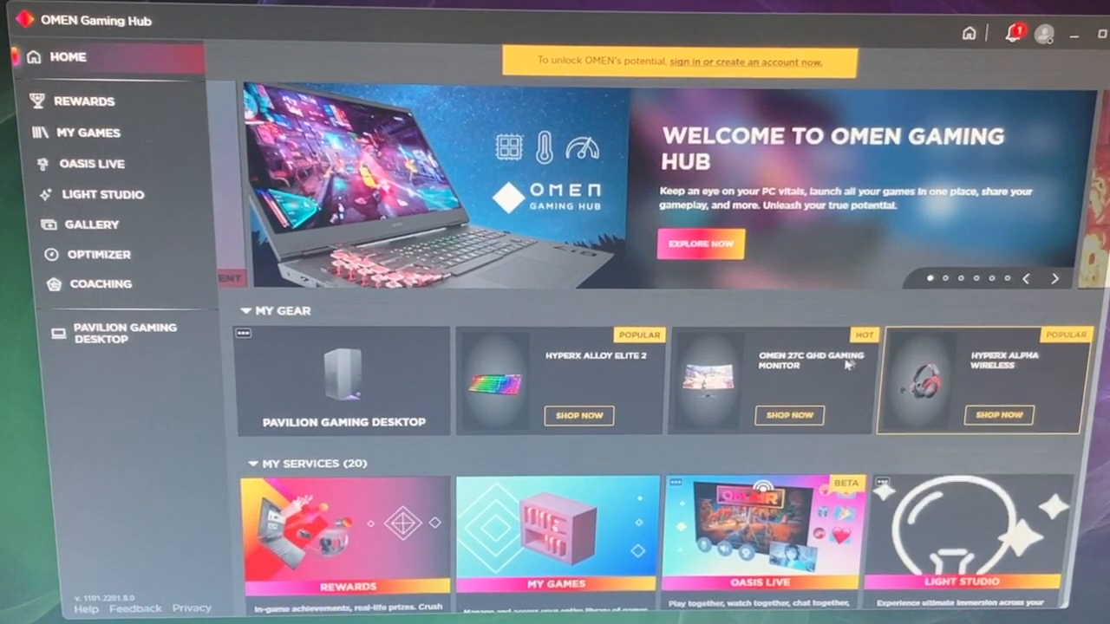
scroll("down", 3)
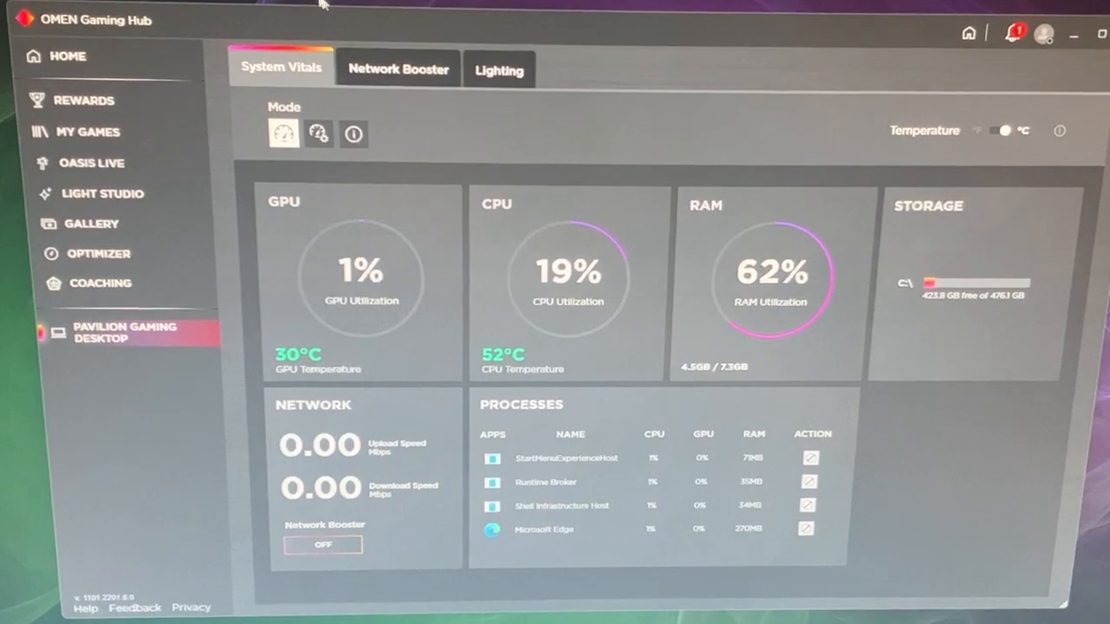
- View Network Booster bandwidth, then switch Lighting between Static and Animation modes
left_click(398, 69)
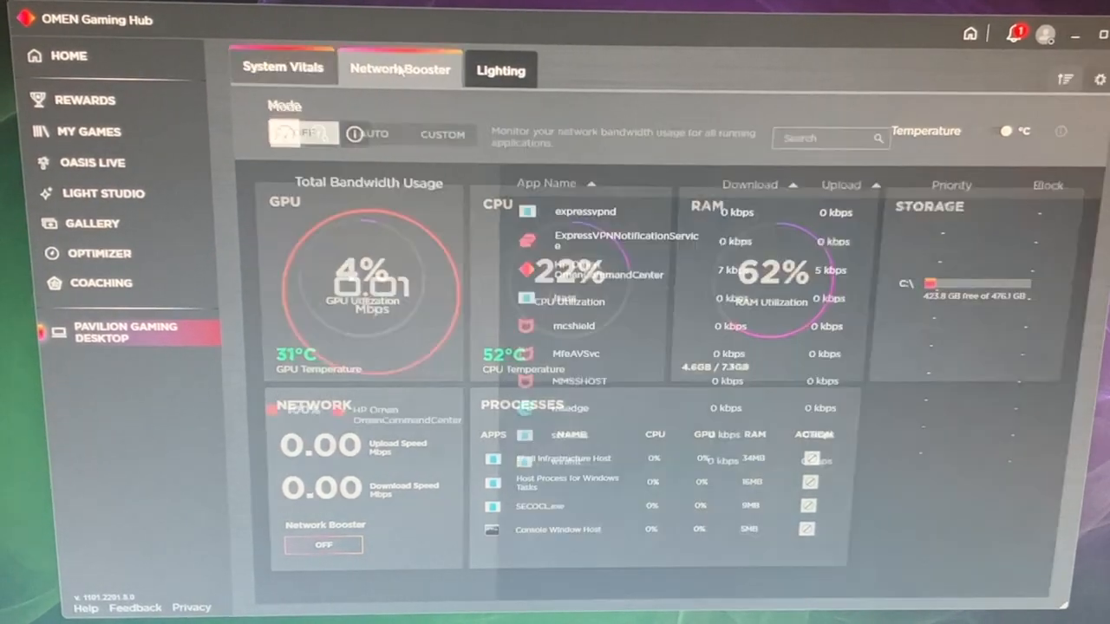
left_click(500, 71)
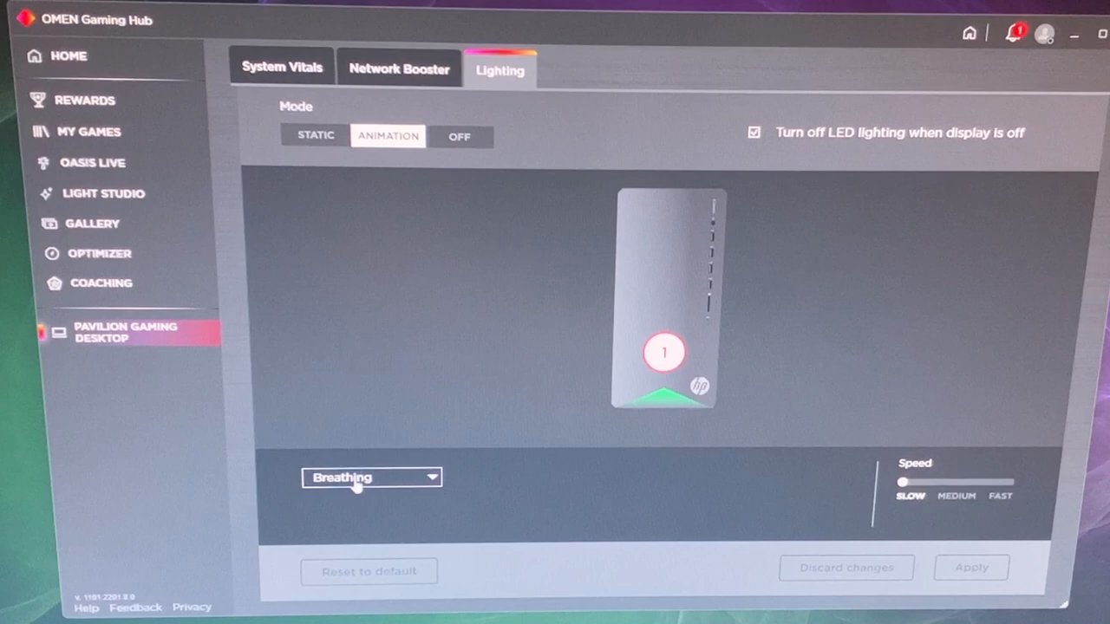
left_click(371, 478)
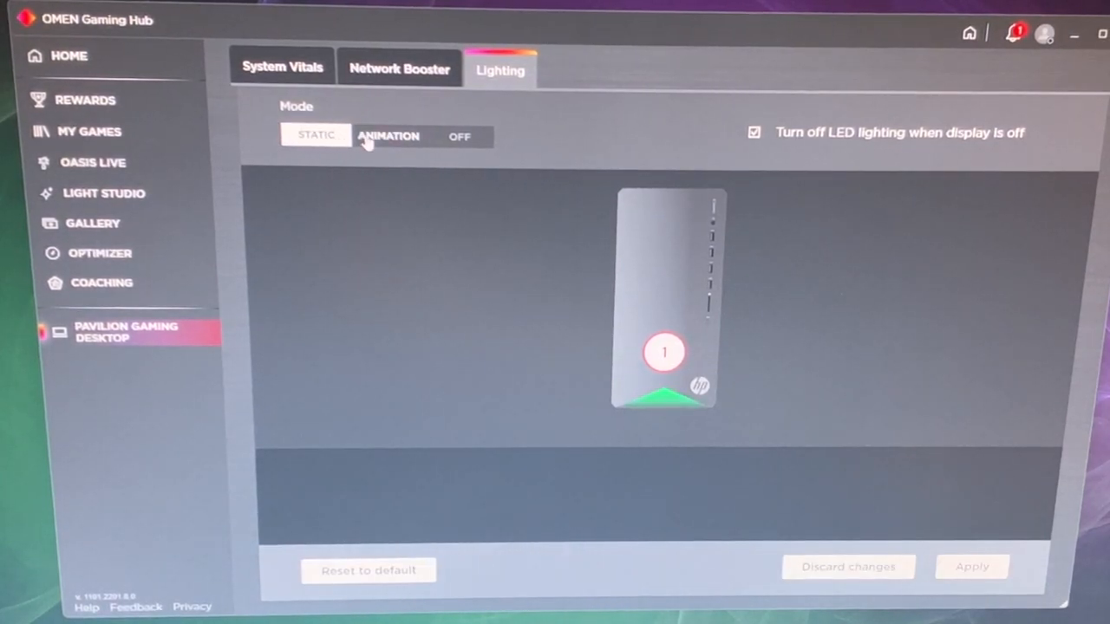
left_click(388, 136)
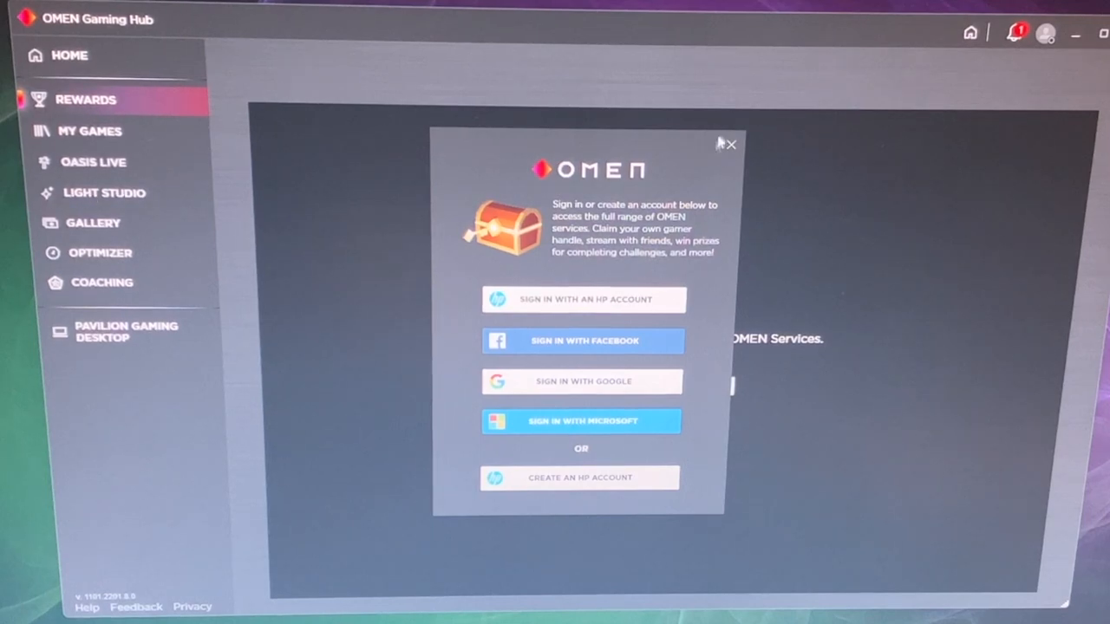
- Dismiss the Rewards sign-in prompt and visit Gallery, Optimizer and Coaching
left_click(731, 144)
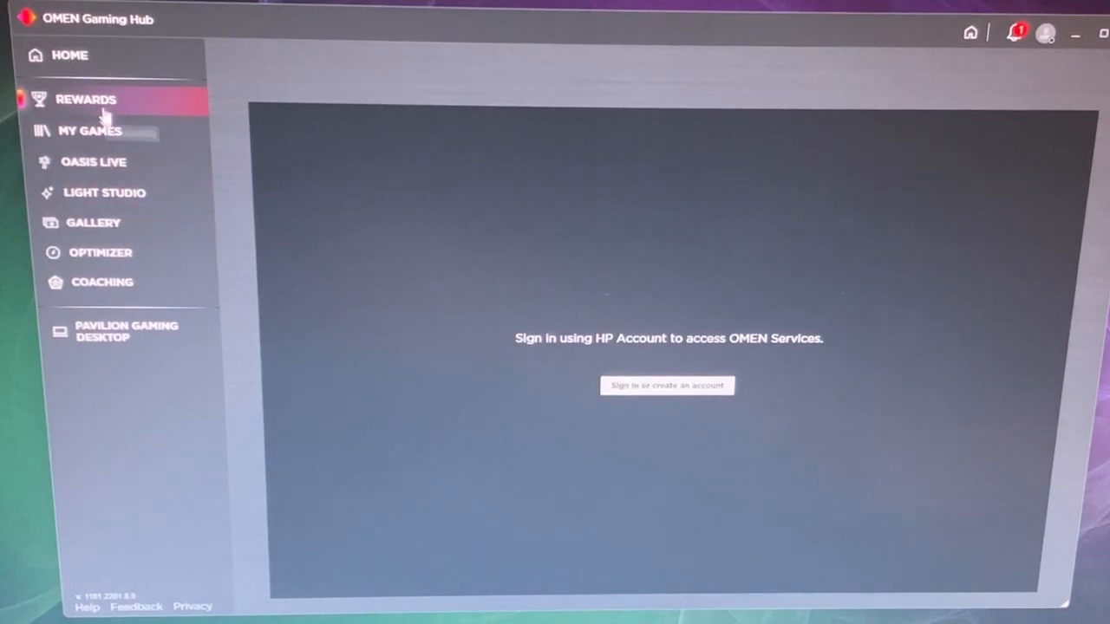
mouse_move(93, 223)
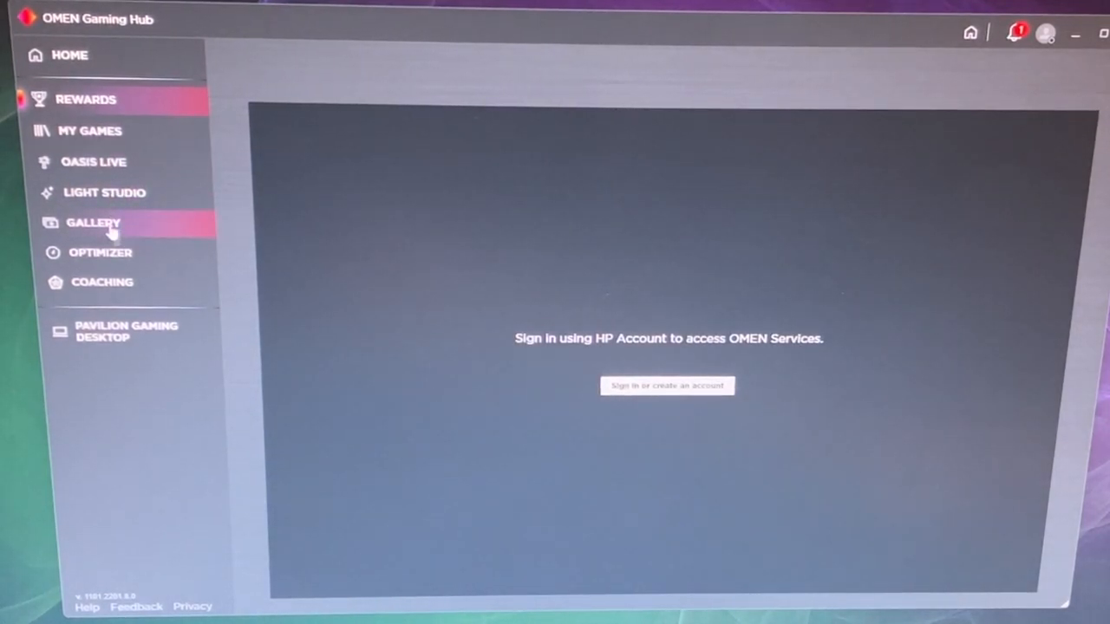
left_click(93, 223)
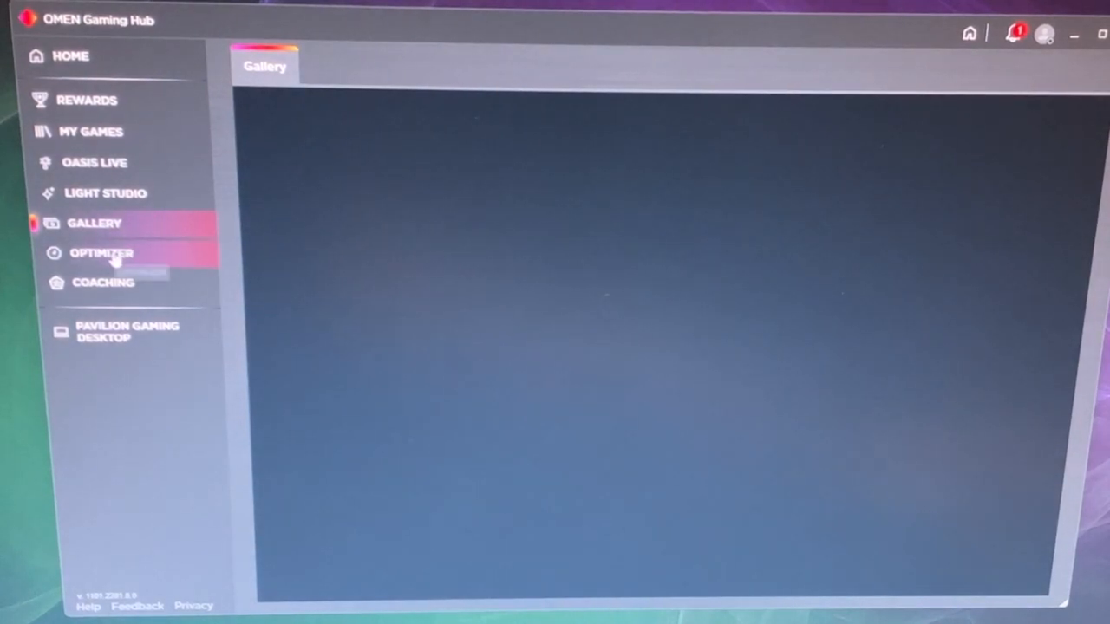
left_click(101, 252)
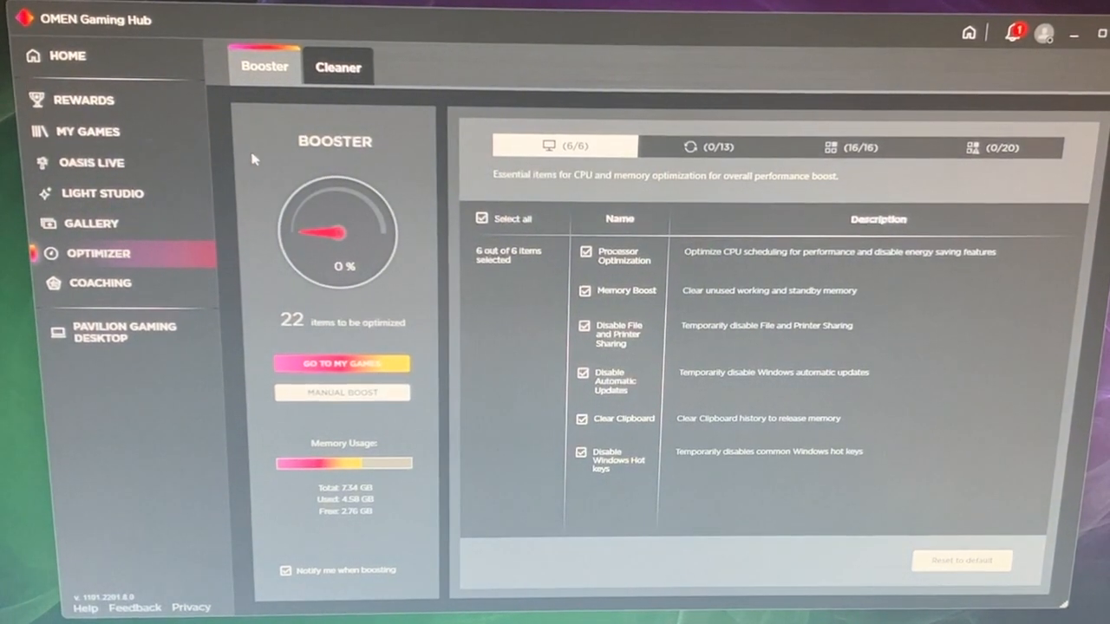
mouse_move(127, 291)
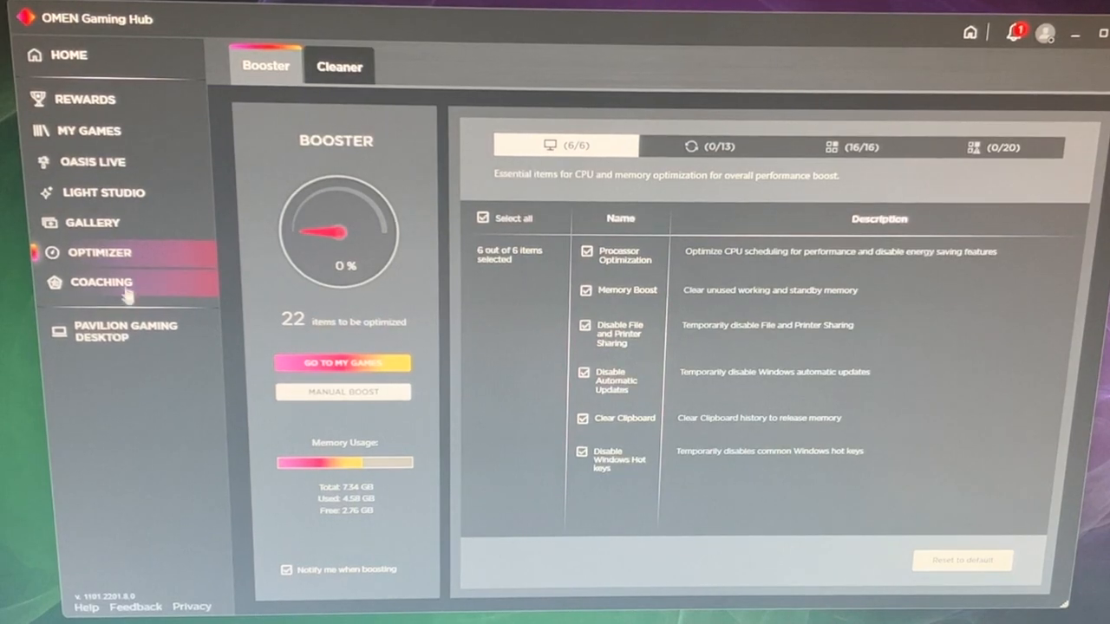
left_click(102, 282)
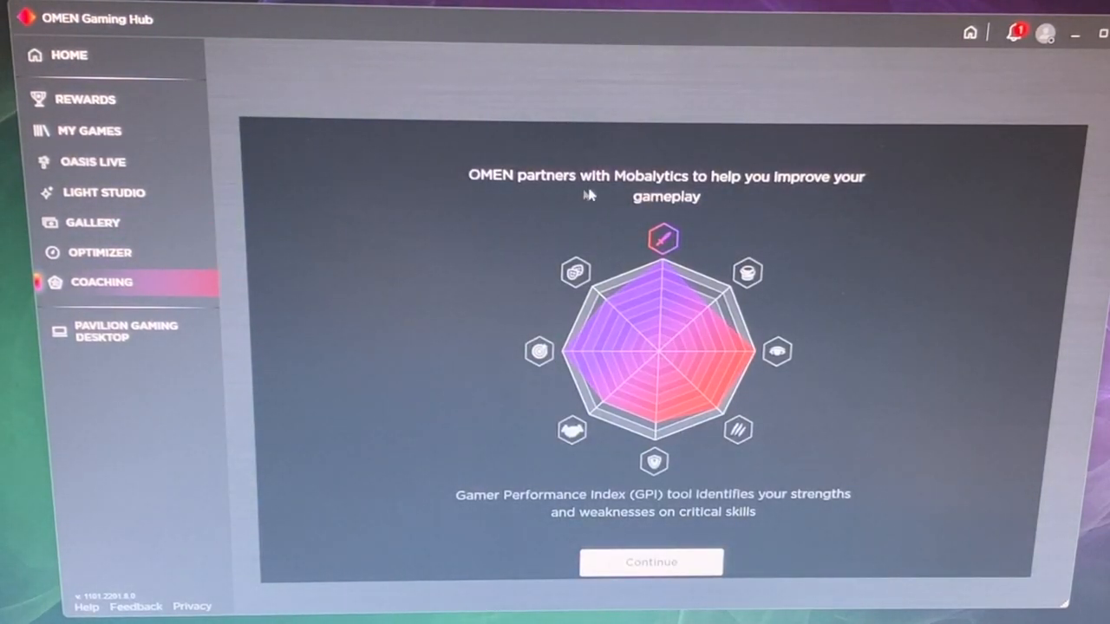